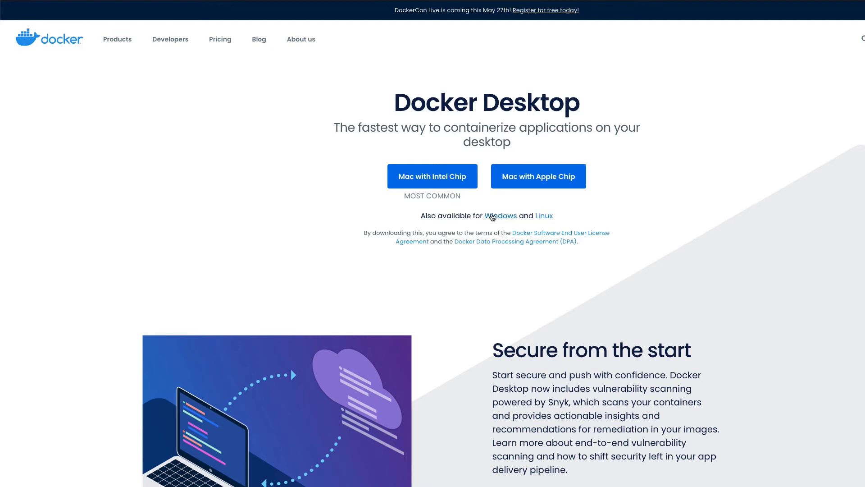
pyautogui.moveTo(543, 216)
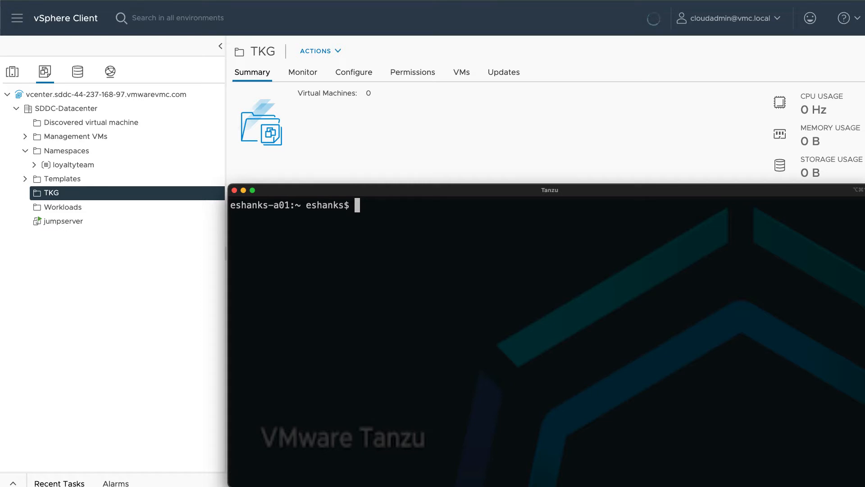
# - Run 'tanzu management-cluster create --ui' in Terminal to launch the installer UI
pyautogui.write('tanz')
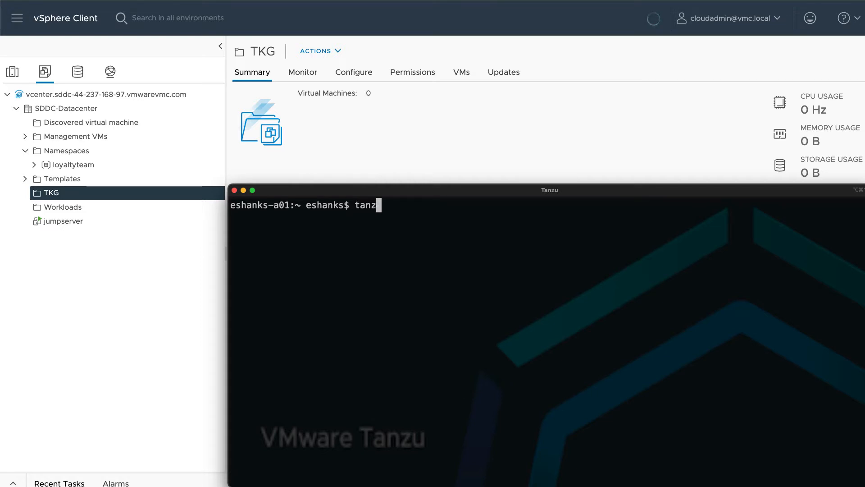
pyautogui.write('management-c')
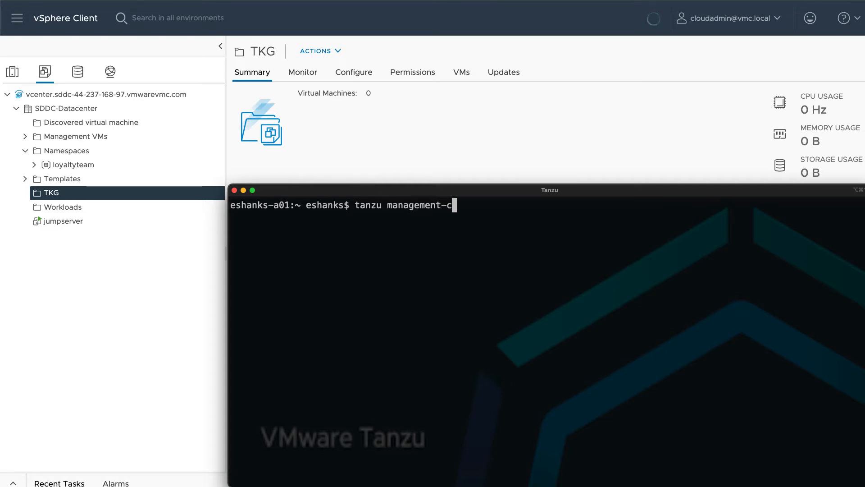
pyautogui.write('luster create')
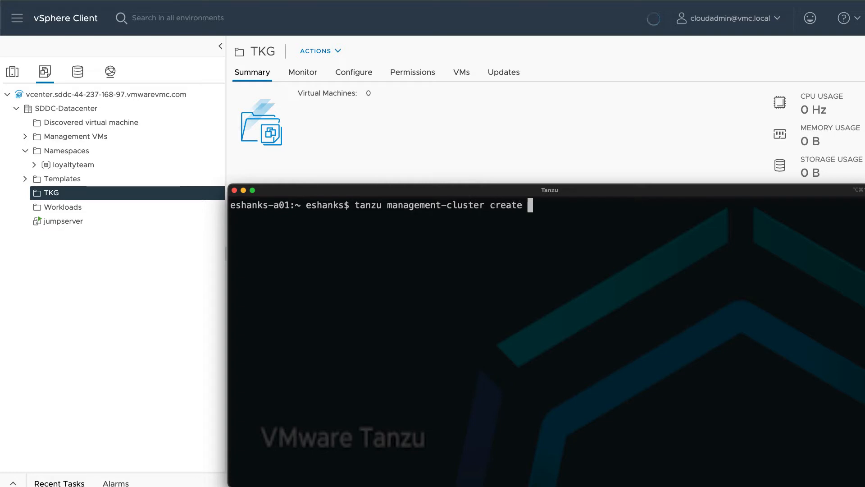
pyautogui.write('--ui')
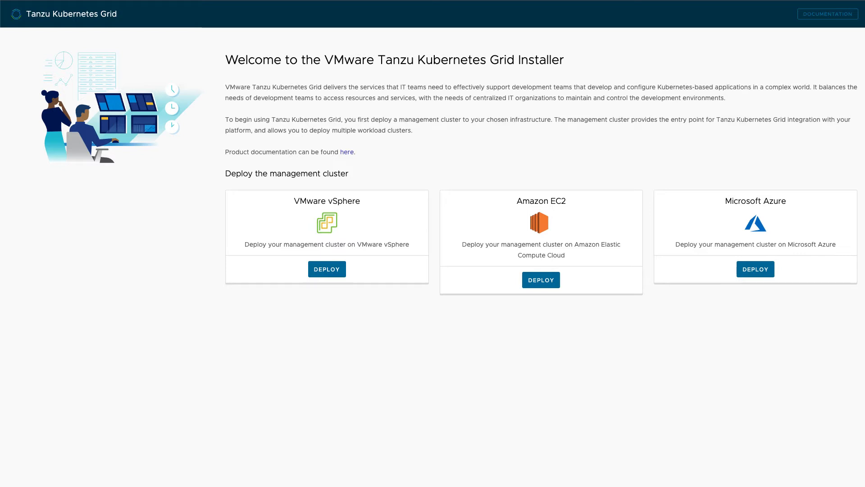
pyautogui.moveTo(561, 430)
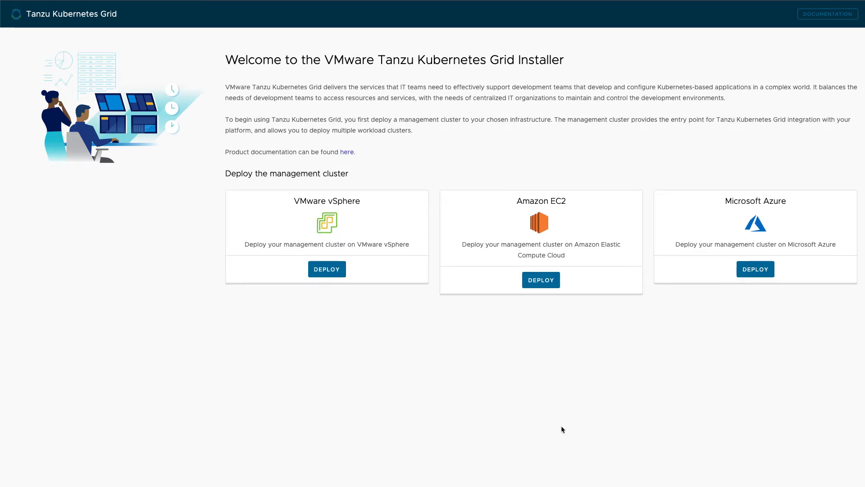
# - Start a management cluster deployment on the VMware vSphere target
pyautogui.click(326, 269)
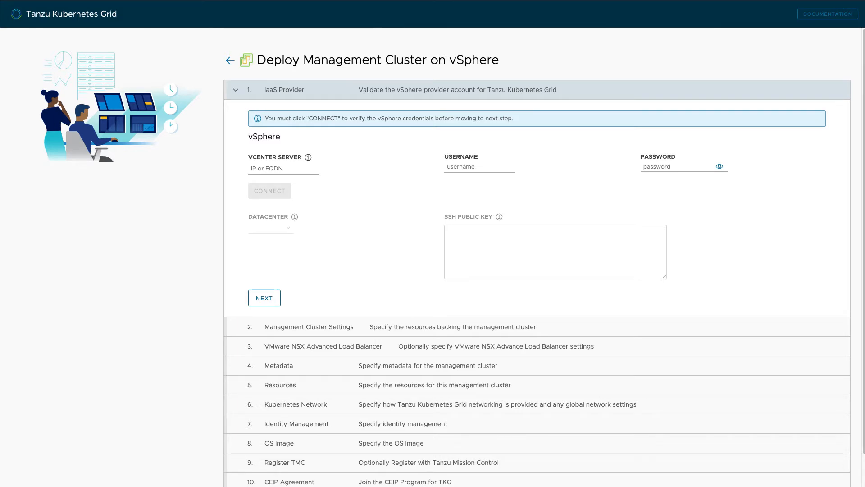
# - Connect to vcenter.sddc-44-237-16 as cloudadmin, accept the thumbprint, and continue to cluster settings
pyautogui.click(283, 169)
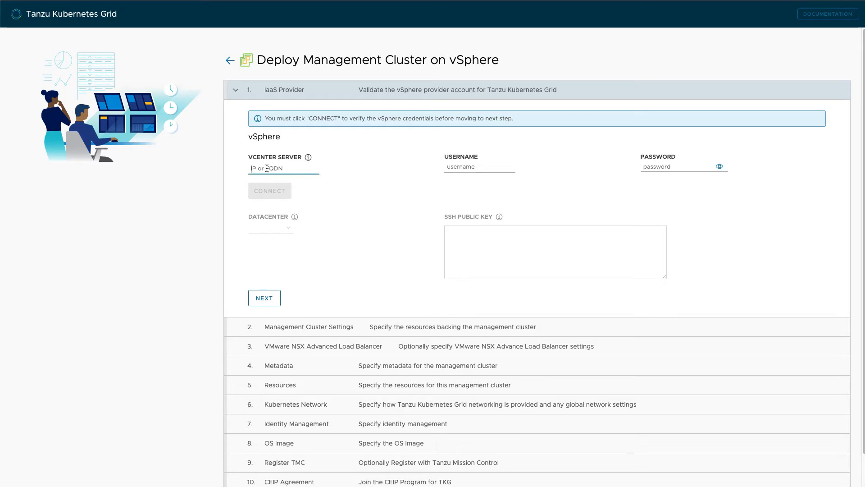
pyautogui.write('vcenter.sddc-44-237-16')
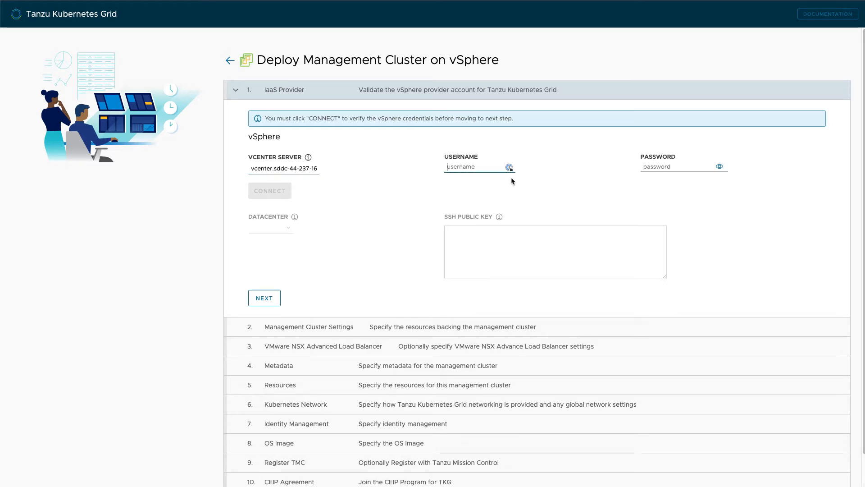
pyautogui.write('cloudadmin@vmc.local')
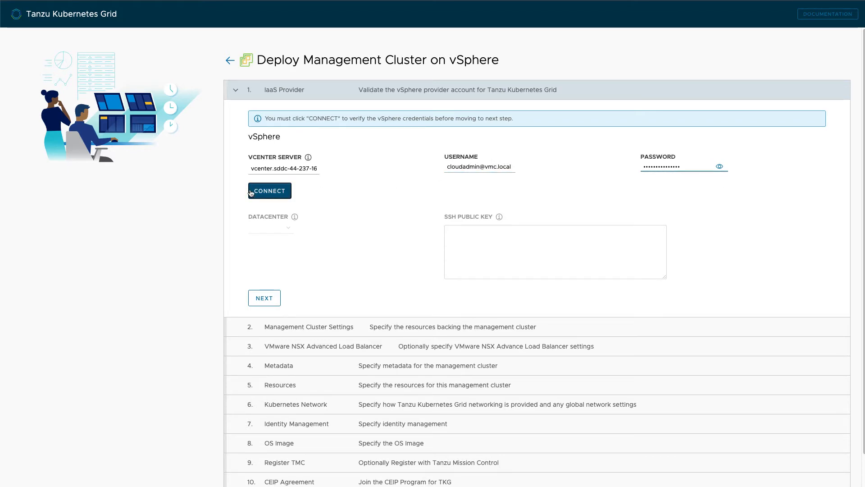
pyautogui.click(270, 190)
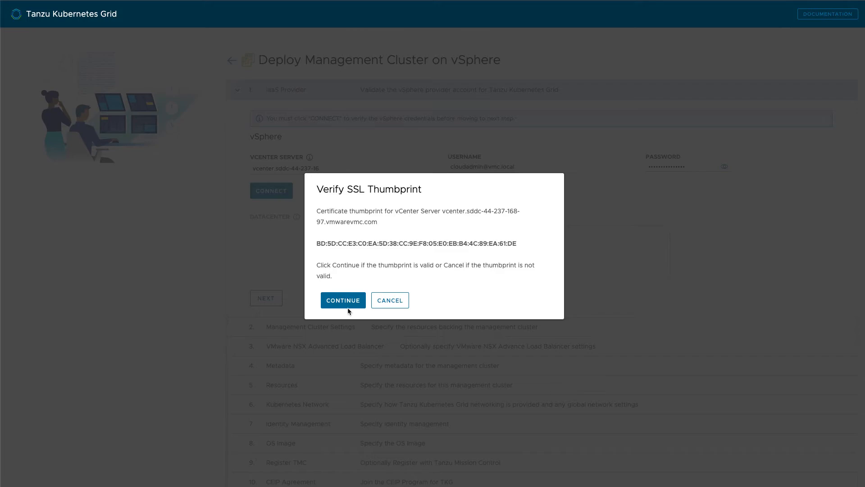
pyautogui.click(342, 300)
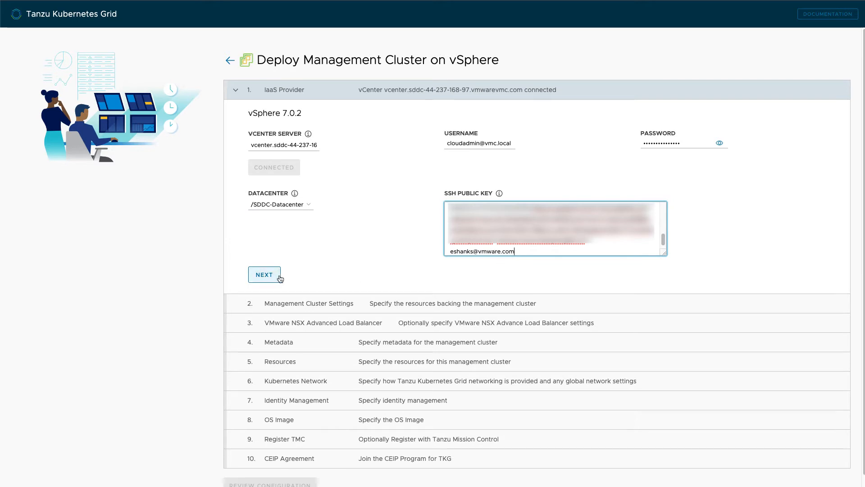
pyautogui.click(264, 274)
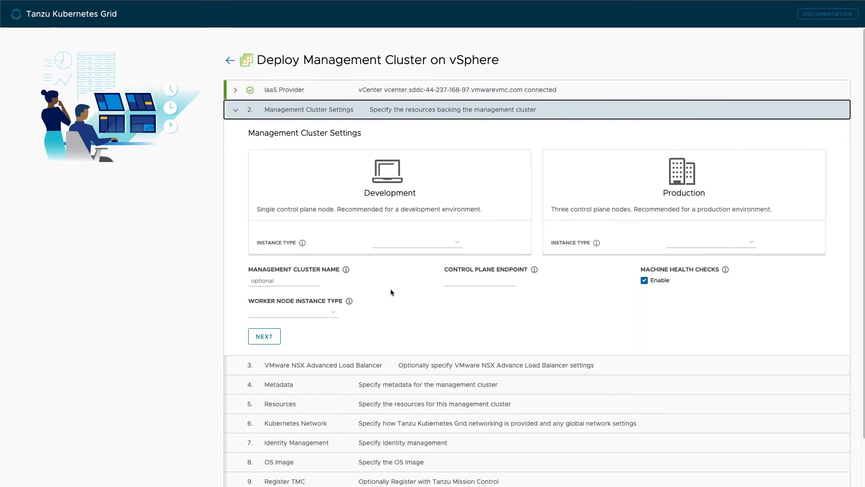
# - Configure a production cluster with small control plane, name it, and set endpoint 10.130
pyautogui.click(683, 184)
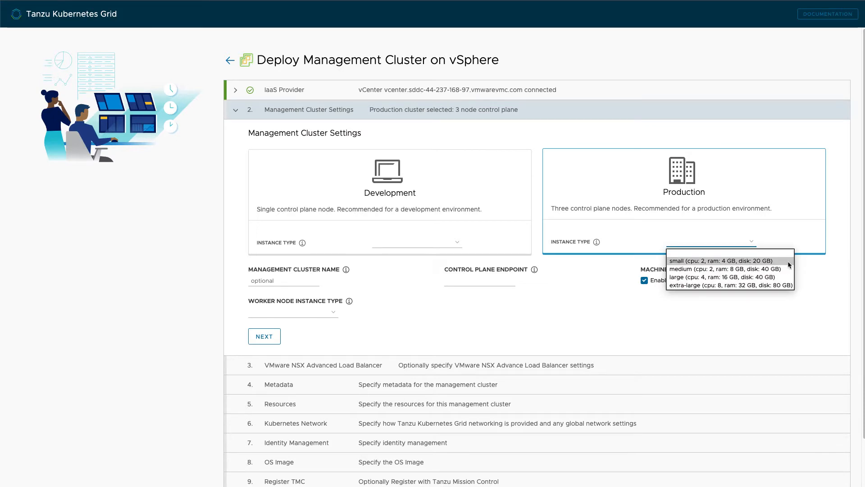
pyautogui.click(683, 260)
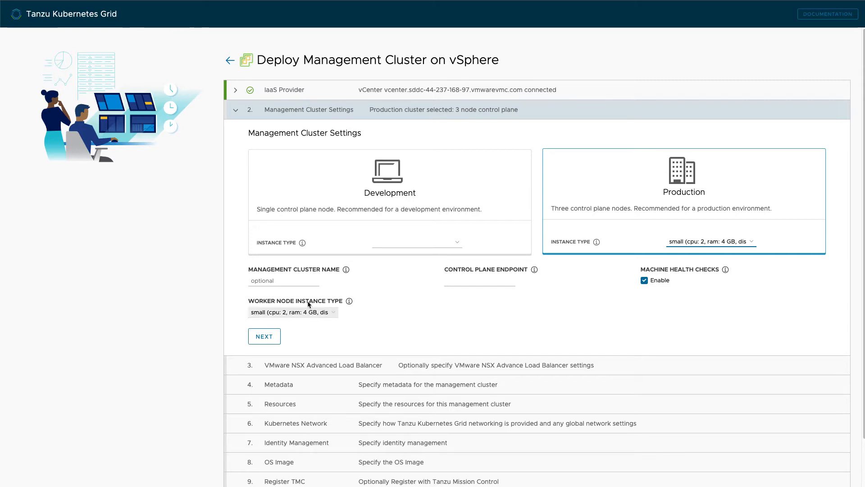
pyautogui.write('ht-mgmt-')
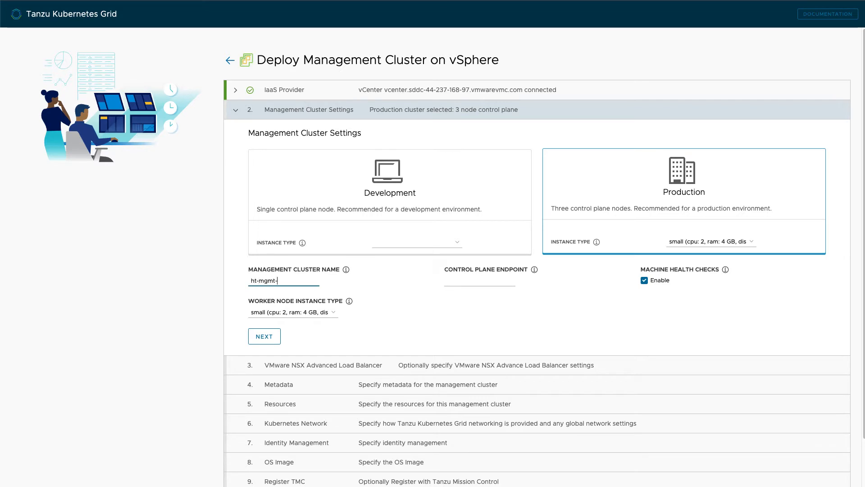
pyautogui.write('vsphere')
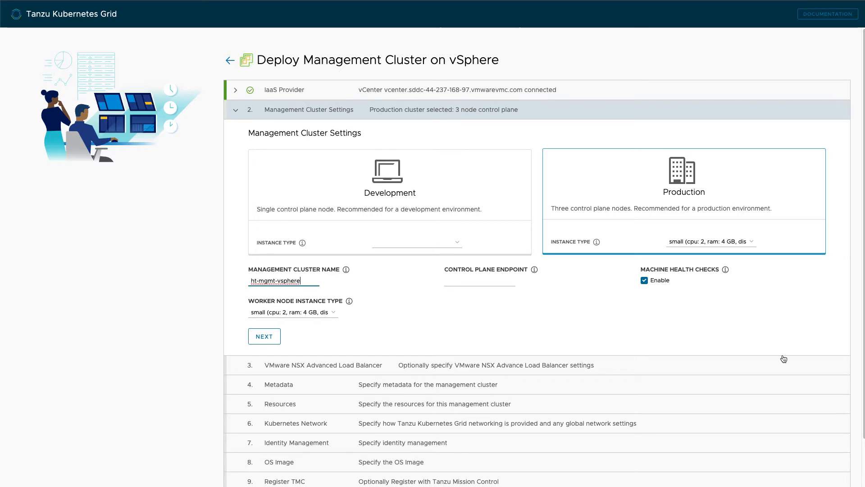
pyautogui.click(478, 284)
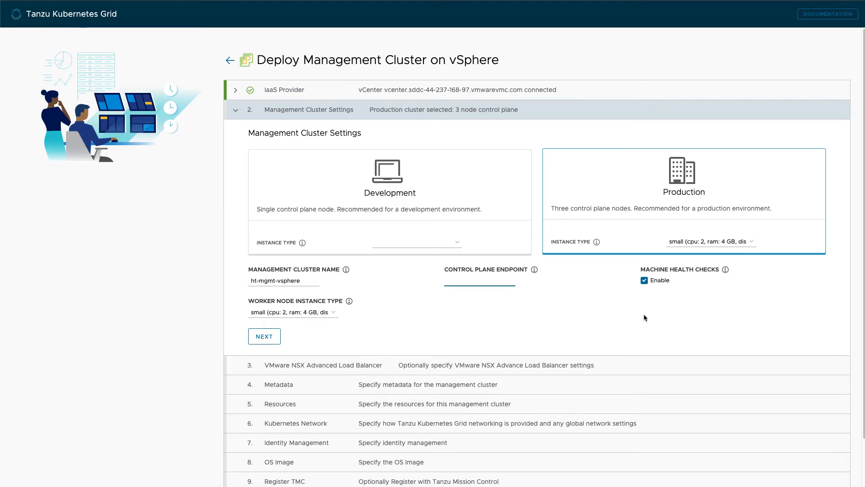
pyautogui.write('10.130.10.5')
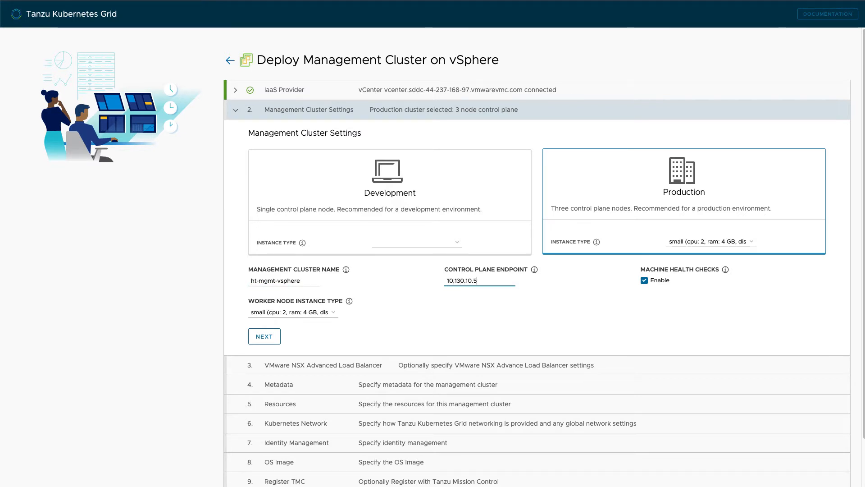
pyautogui.moveTo(352, 320)
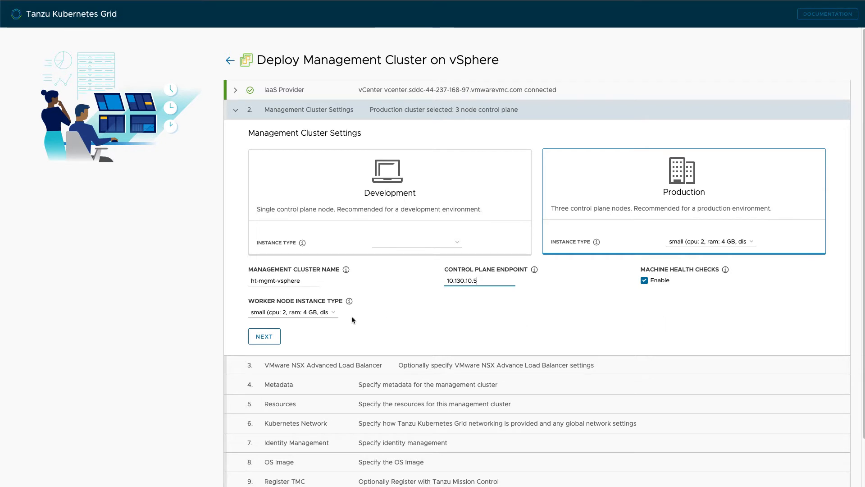
# - Keep small worker nodes and skip the NSX Advanced Load Balancer settings
pyautogui.click(293, 312)
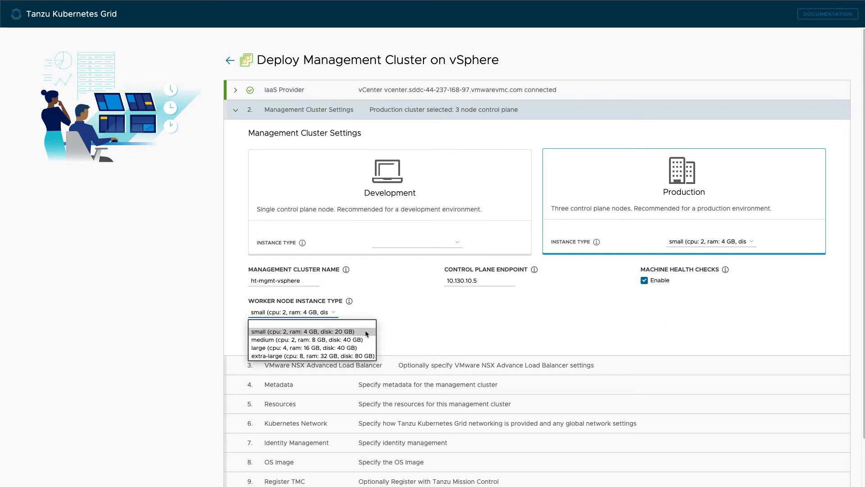
pyautogui.click(303, 331)
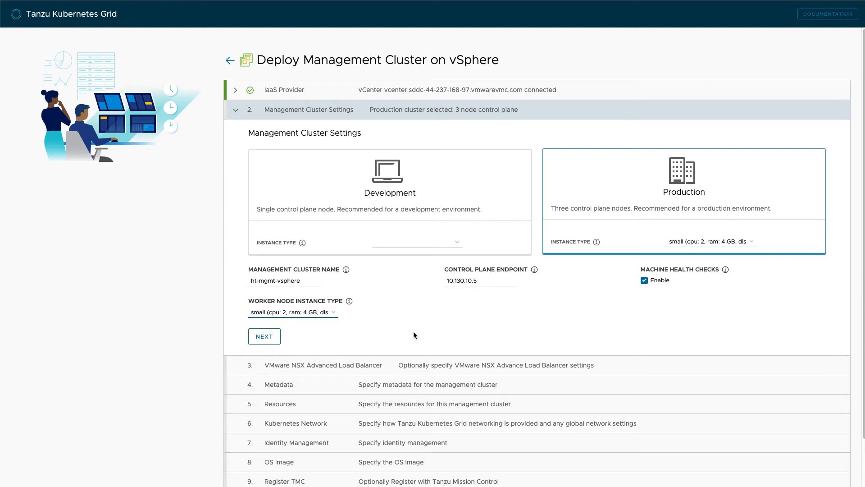
pyautogui.moveTo(317, 362)
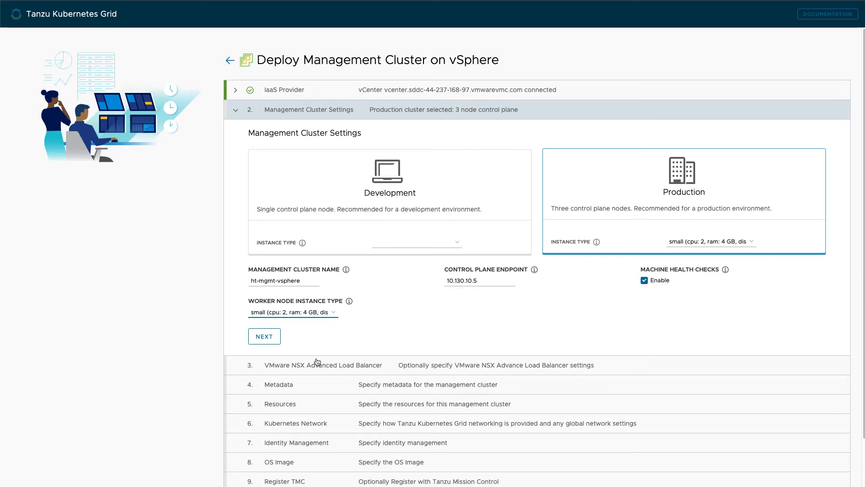
pyautogui.click(265, 336)
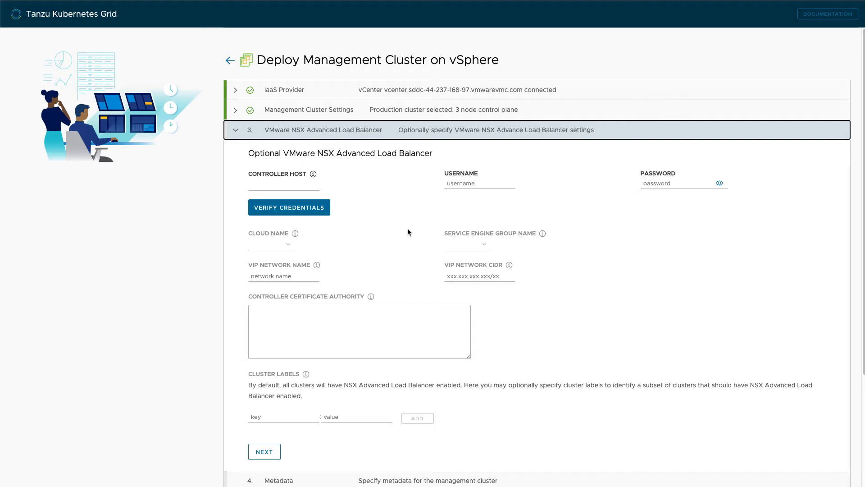
pyautogui.scroll(-3)
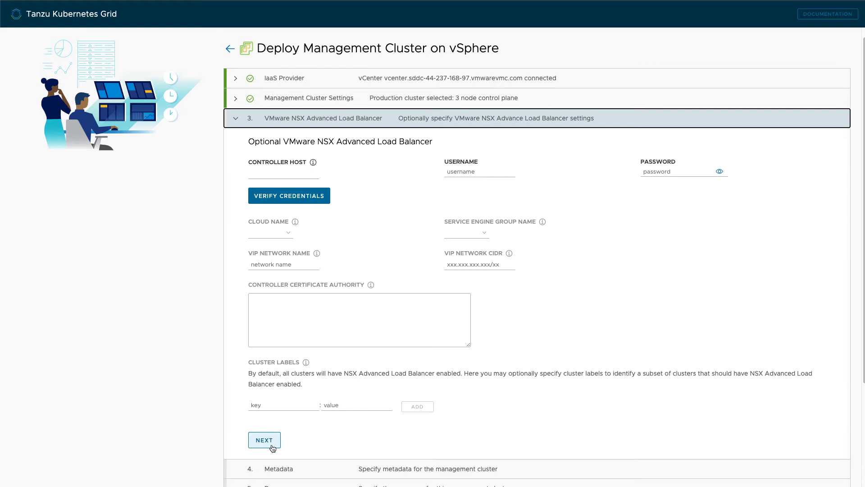
pyautogui.click(264, 440)
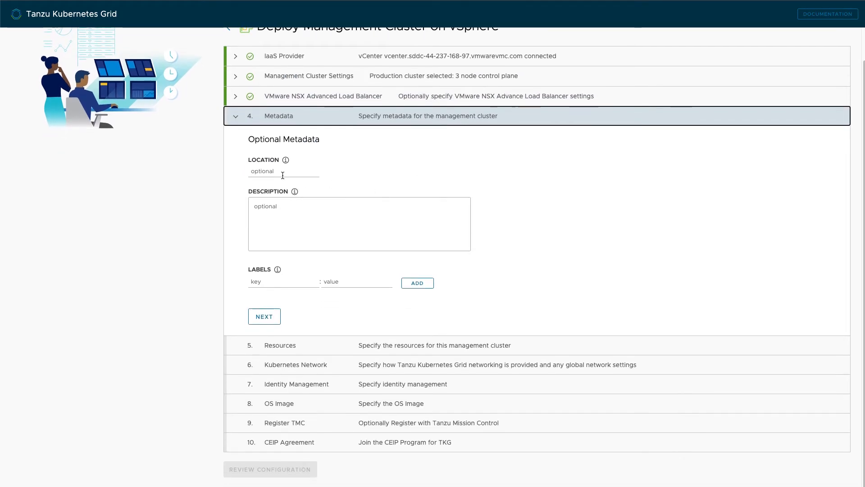
# - Set location VMwareCloud, description VMwareCloudOnAWS, add the environment label, and continue to resources
pyautogui.write('VMwareCloud')
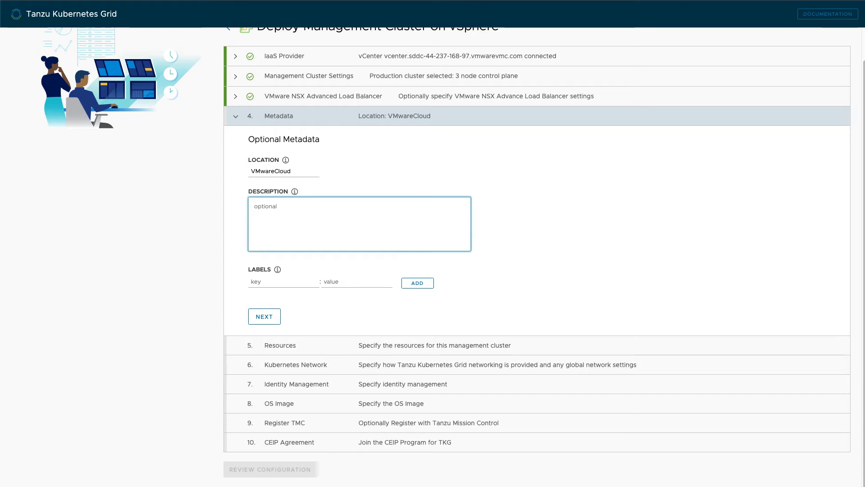
pyautogui.write('VMwareCloud')
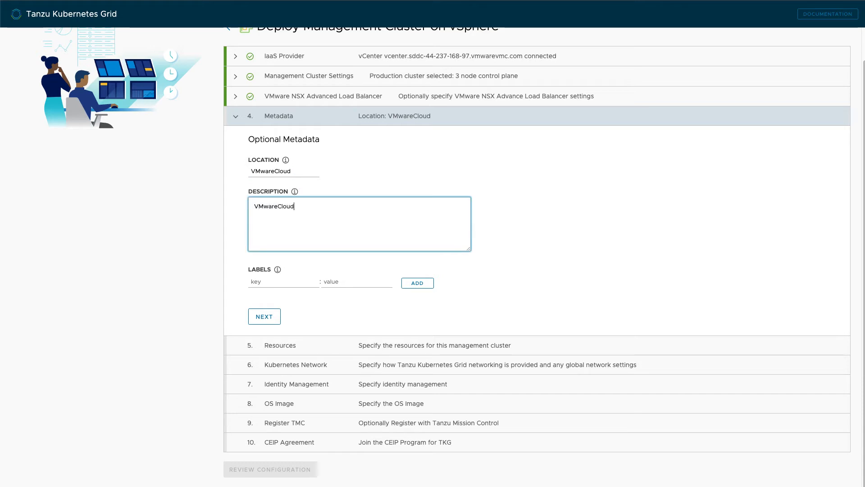
pyautogui.write('OnAWS')
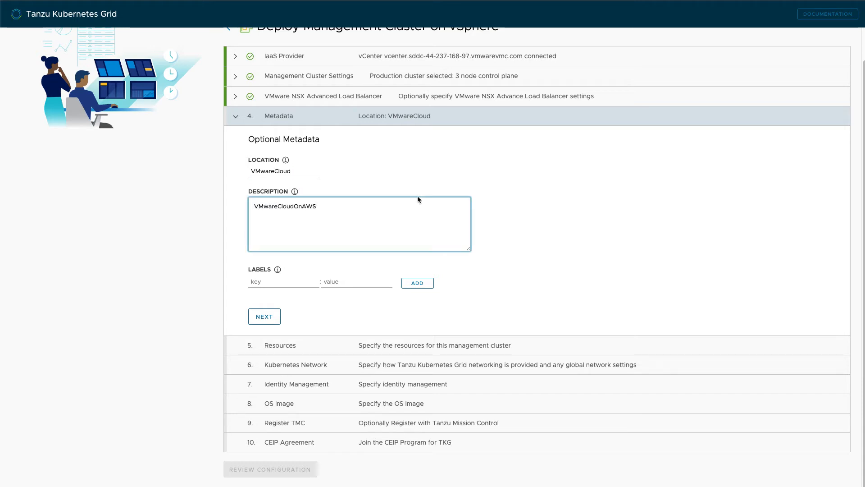
pyautogui.write('environment')
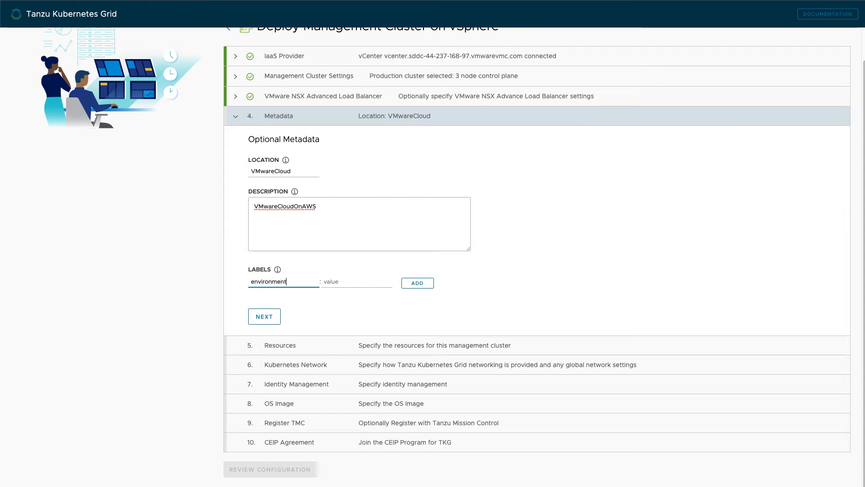
pyautogui.click(417, 282)
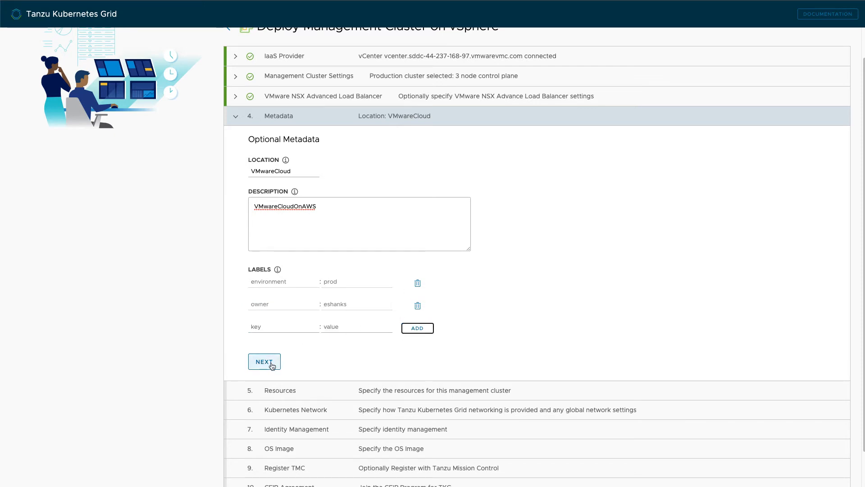
pyautogui.click(264, 362)
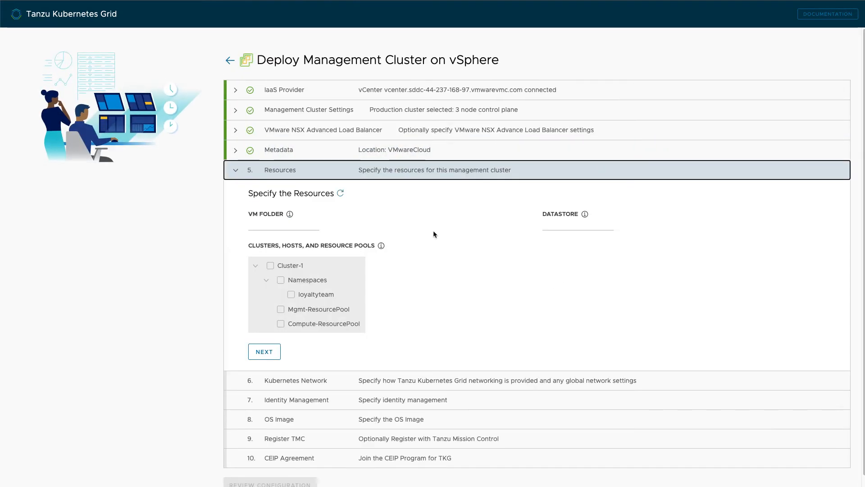
# - Choose the TKG VM folder, WorkloadDatastore and Compute-ResourcePool, then continue to networking
pyautogui.click(283, 224)
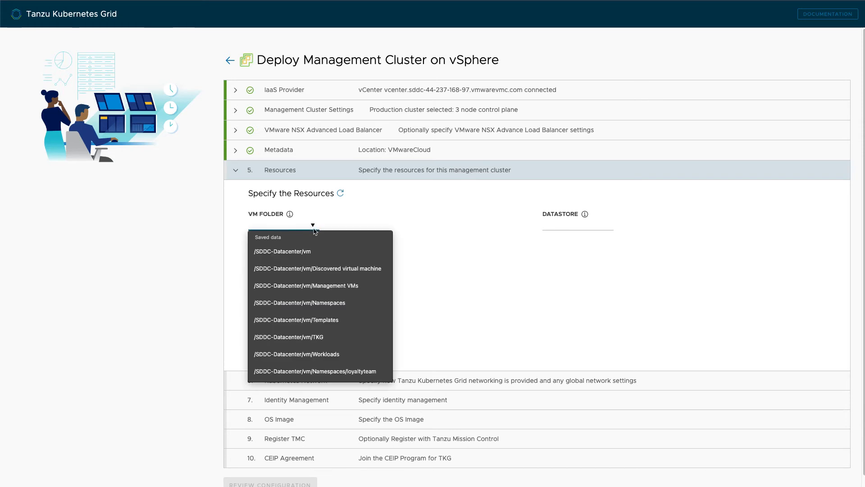
pyautogui.click(282, 251)
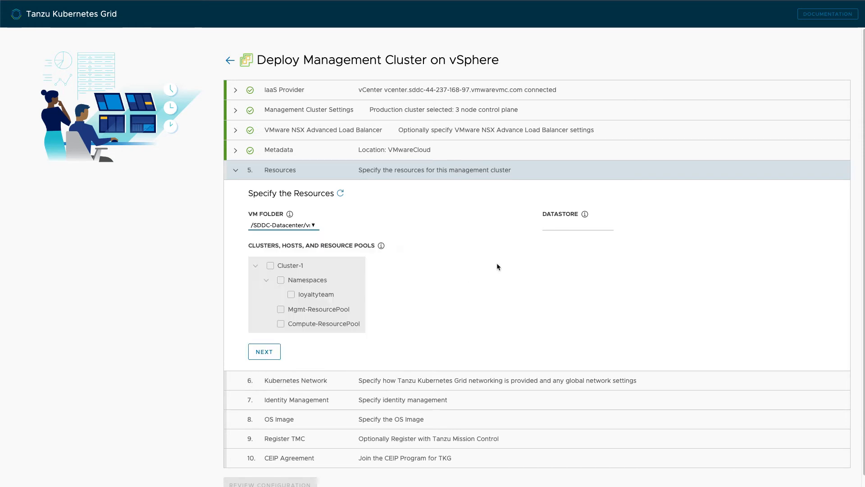
pyautogui.click(577, 225)
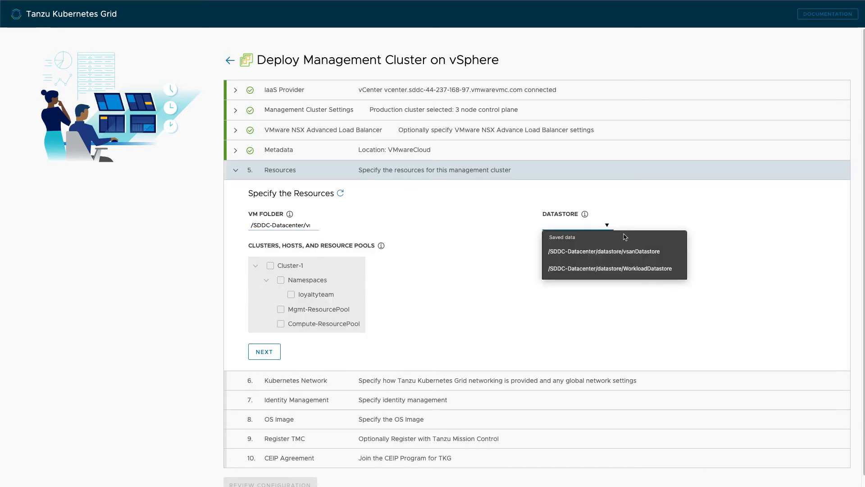
pyautogui.click(605, 251)
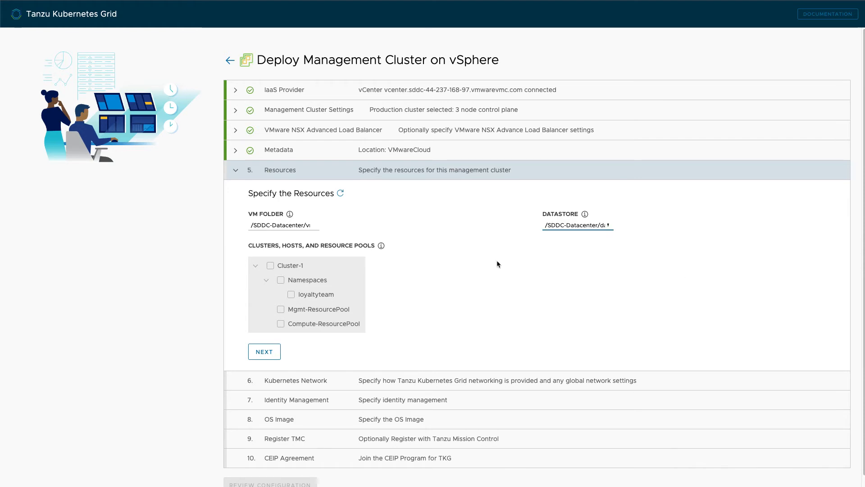
pyautogui.moveTo(257, 265)
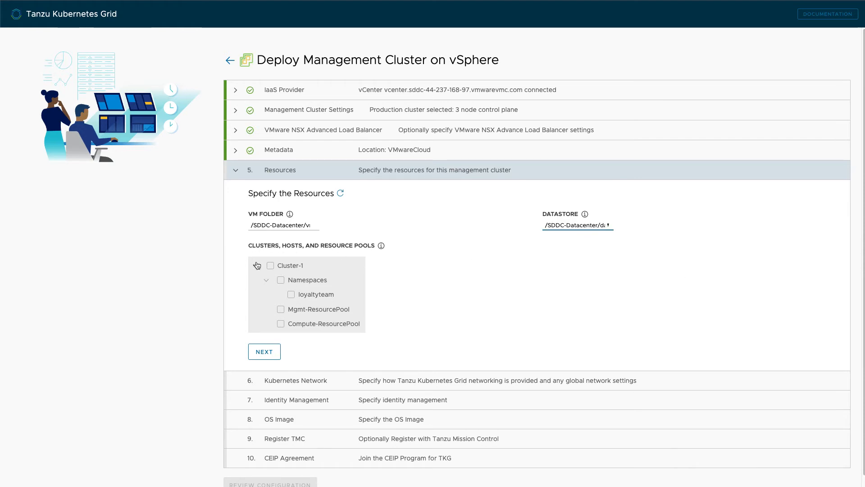
pyautogui.click(280, 323)
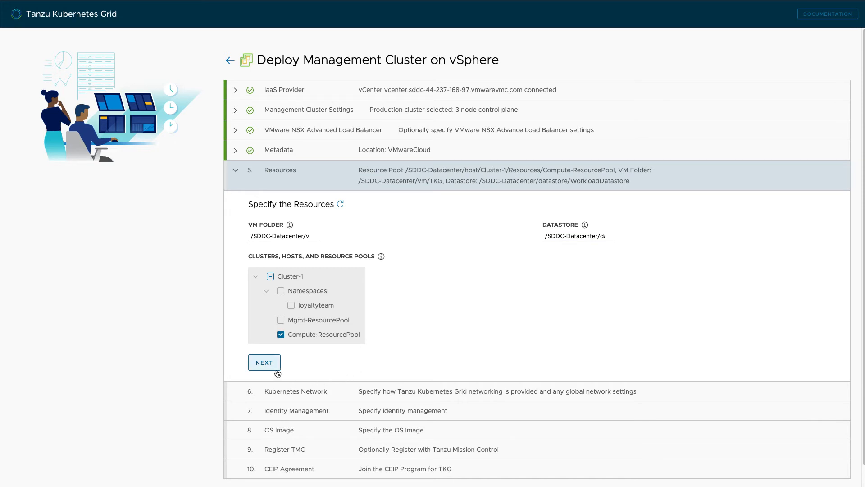
pyautogui.click(264, 362)
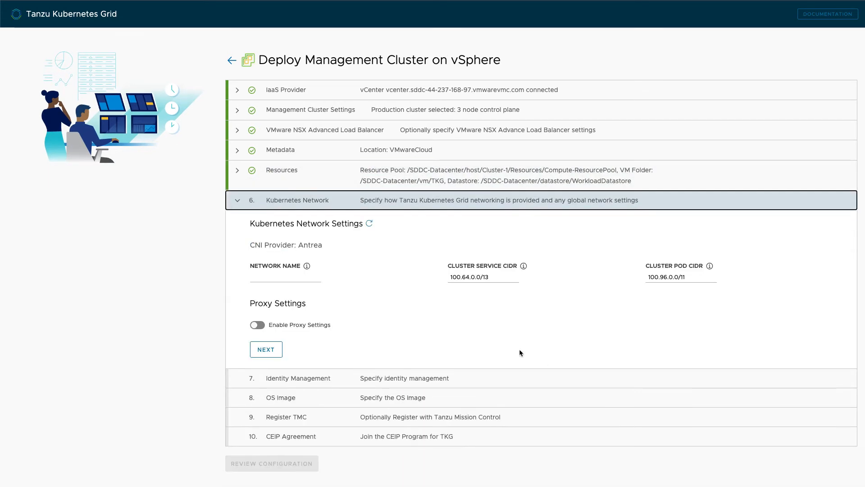
# - Use the TKG-Segment network with proxy settings left disabled, then continue to identity management
pyautogui.click(284, 277)
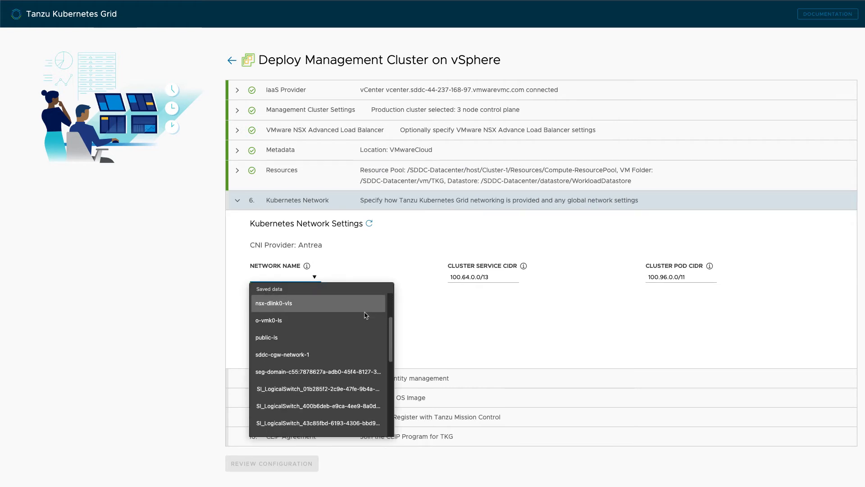
pyautogui.scroll(-3)
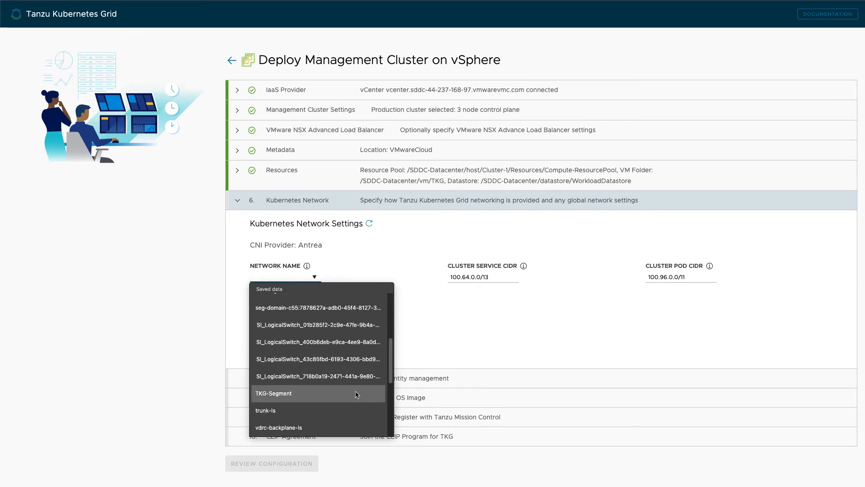
pyautogui.click(274, 393)
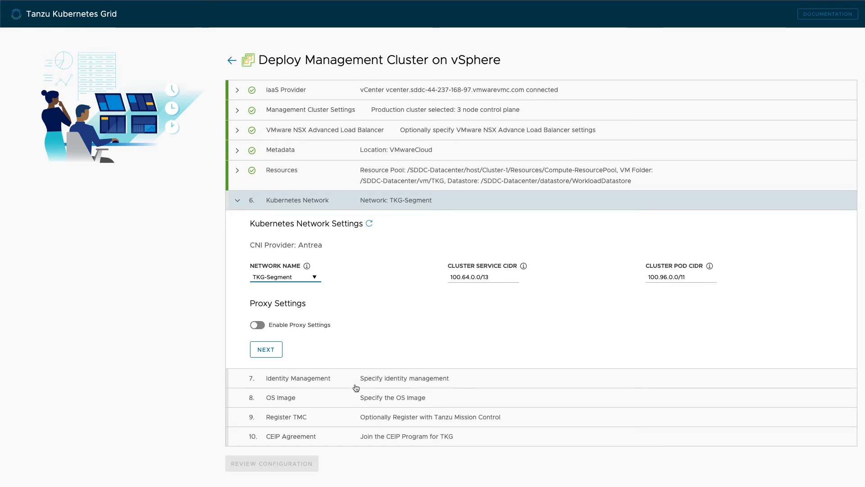
pyautogui.click(256, 324)
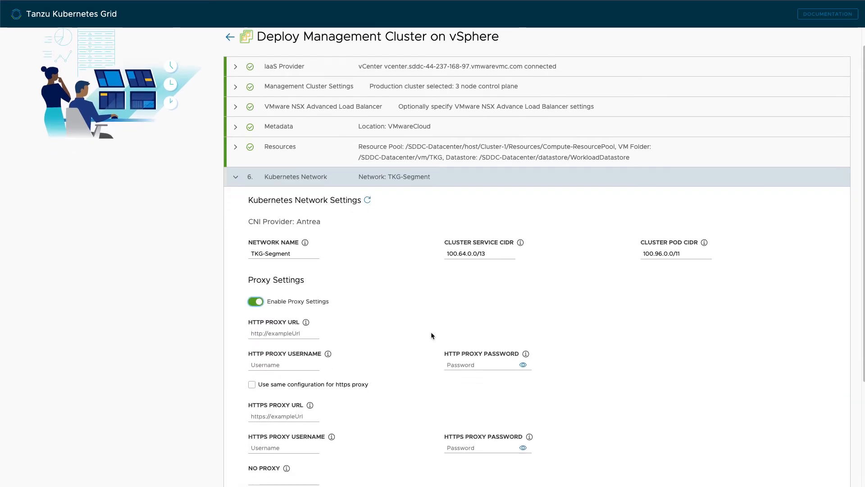
pyautogui.scroll(-3)
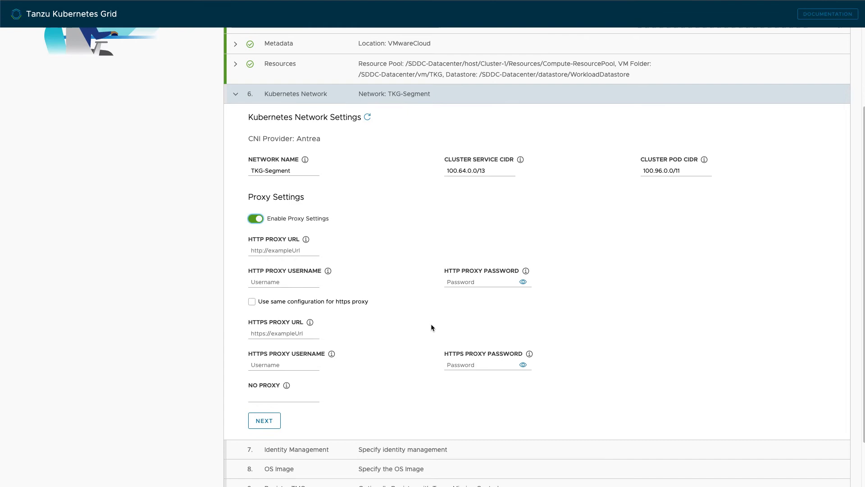
pyautogui.scroll(-3)
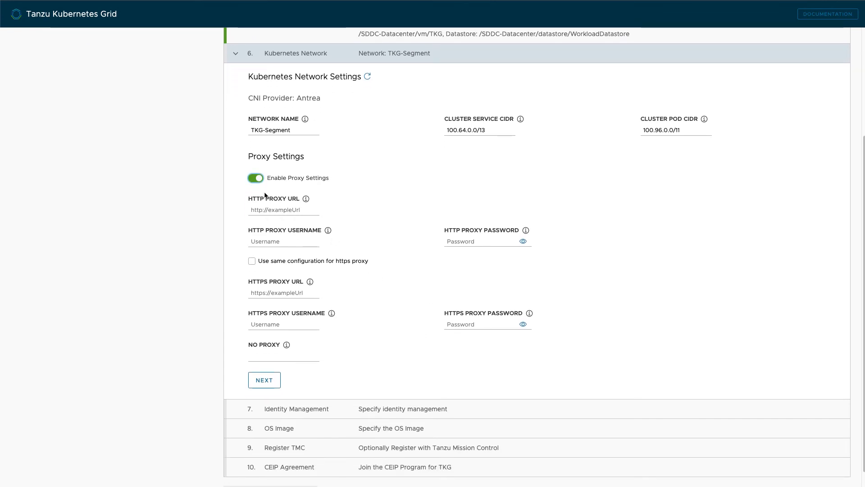
pyautogui.click(255, 178)
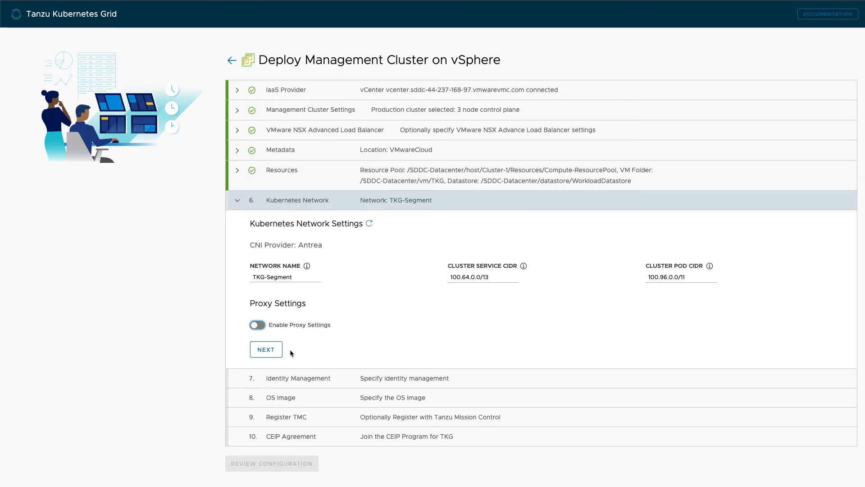
pyautogui.click(265, 349)
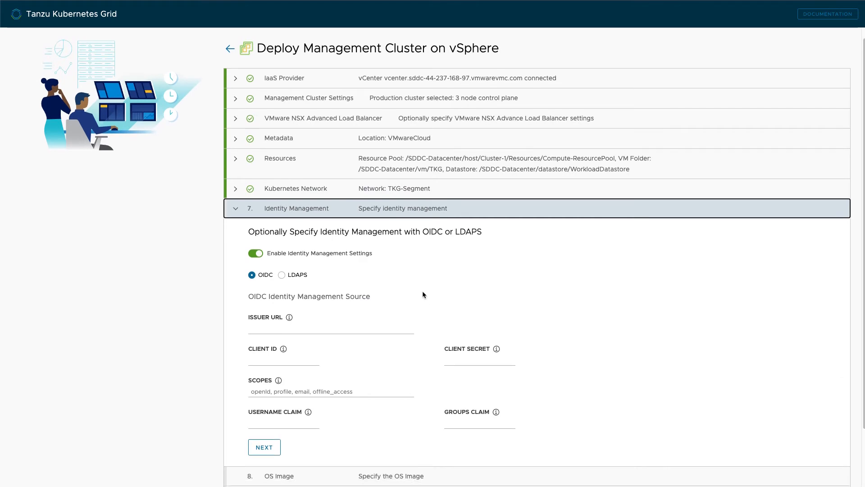
# - Disable identity management settings for the management cluster
pyautogui.scroll(-3)
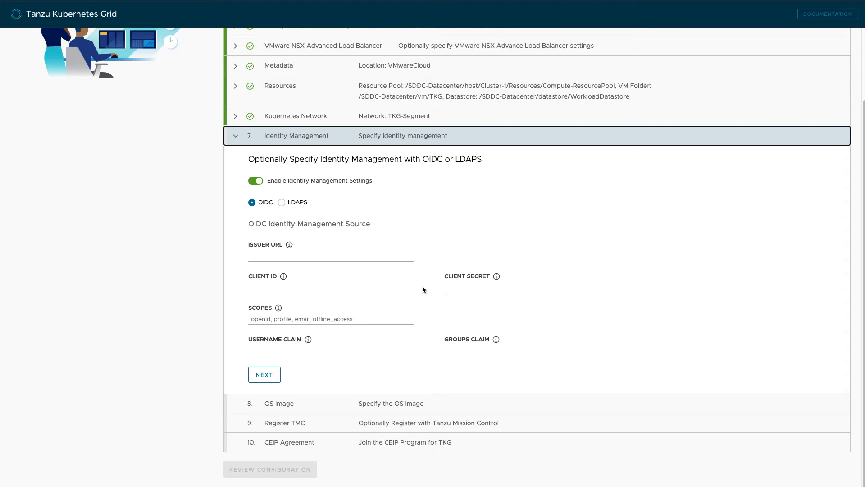
pyautogui.click(282, 202)
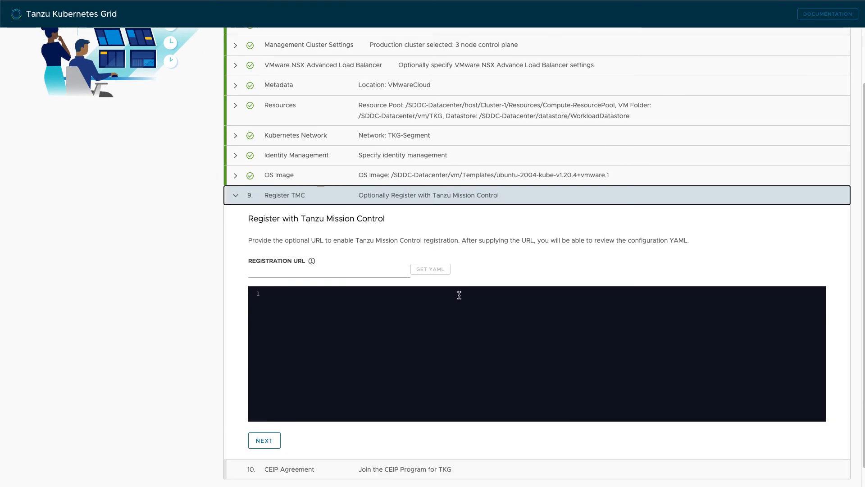
# - Enter the TMC registration URL and fetch its configuration YAML
pyautogui.scroll(-3)
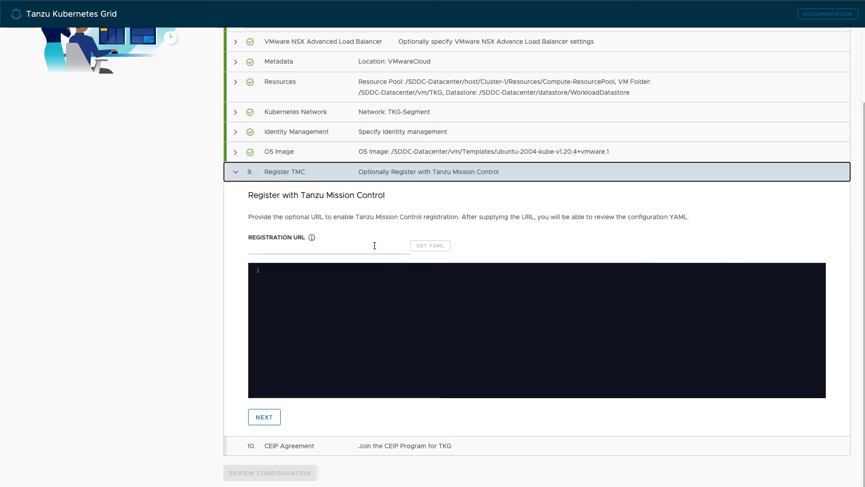
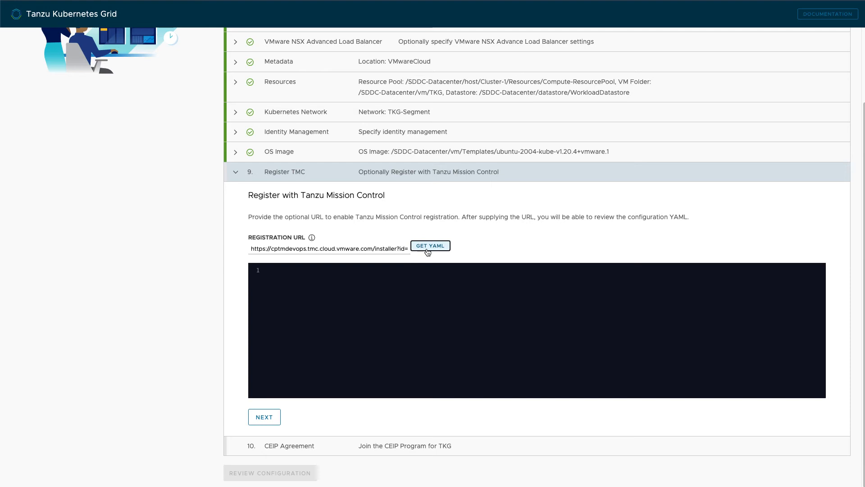
pyautogui.click(429, 246)
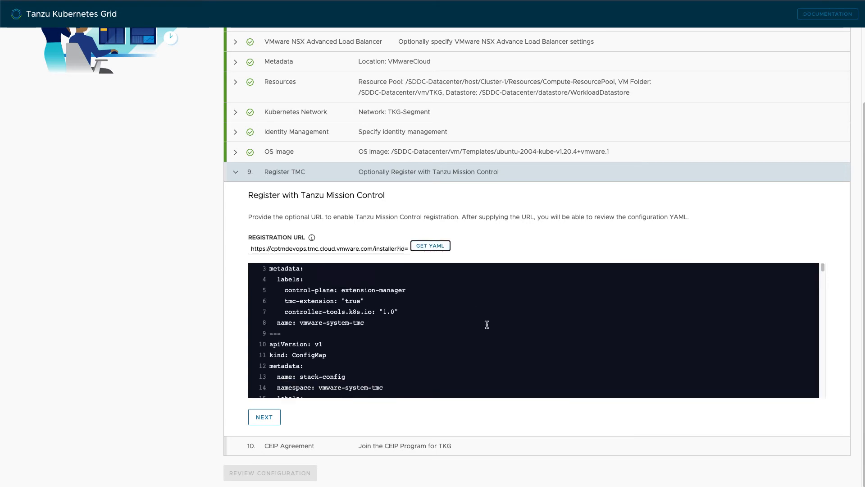
pyautogui.scroll(-3)
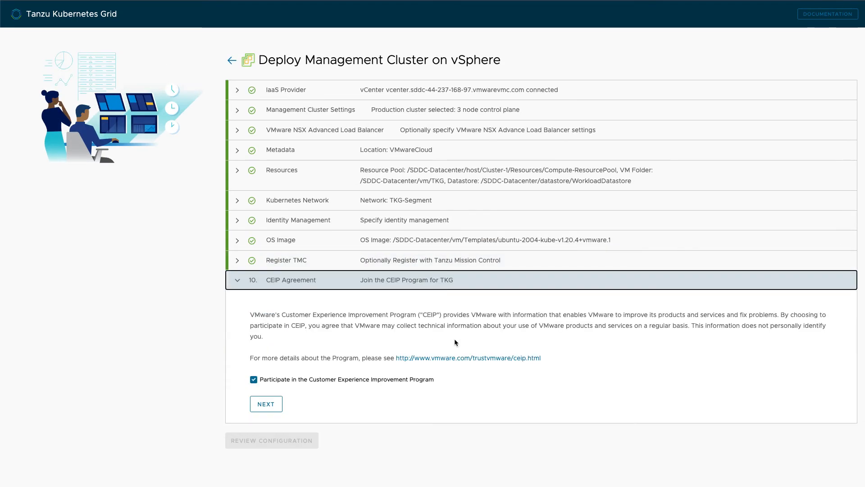
pyautogui.moveTo(537, 388)
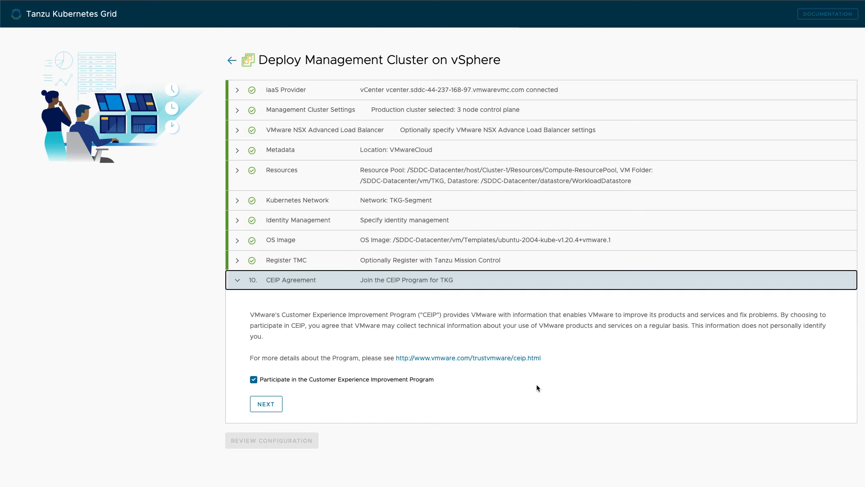
# - Finish the CEIP agreement and bring up the Confirm Settings review
pyautogui.click(265, 403)
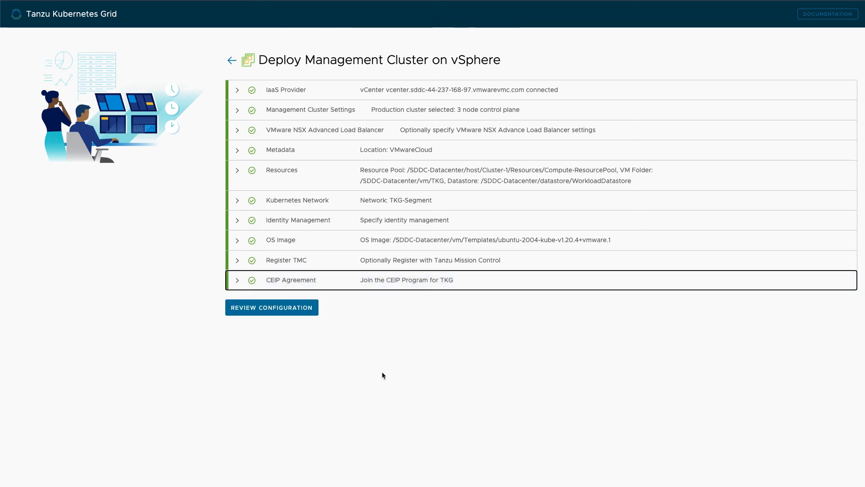
pyautogui.click(271, 307)
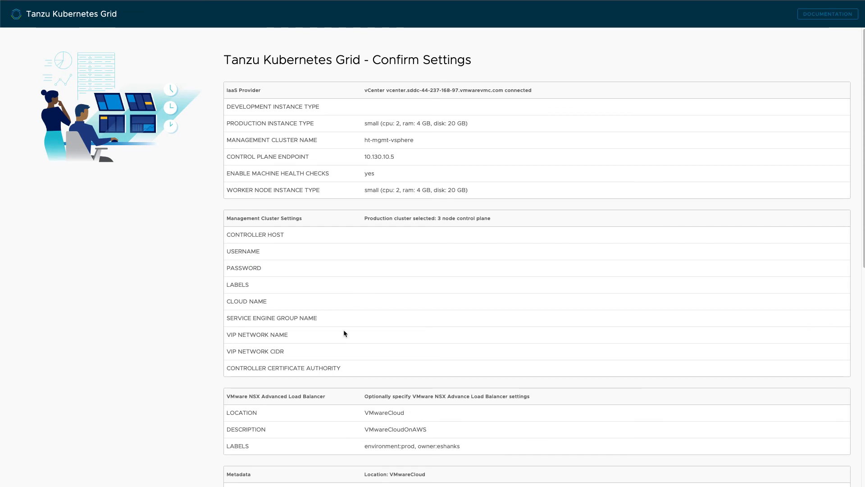
# - Review the Confirm Settings summary and start deploying the management cluster to vSphere
pyautogui.scroll(-3)
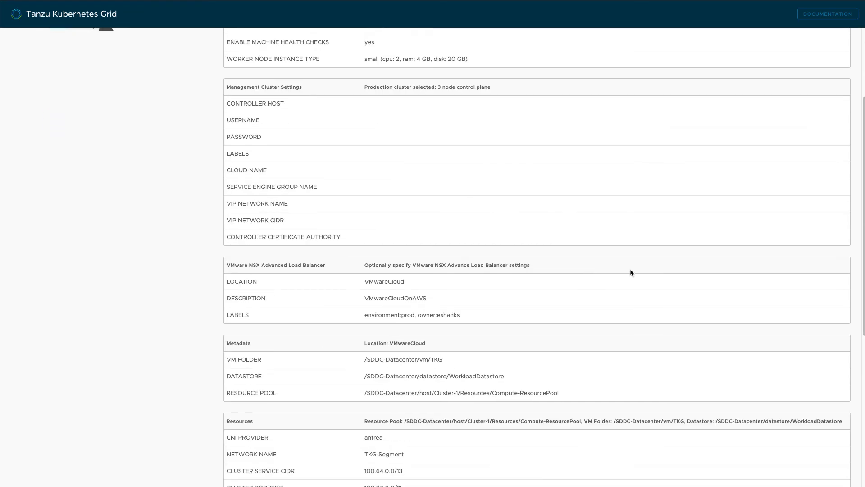
pyautogui.scroll(-3)
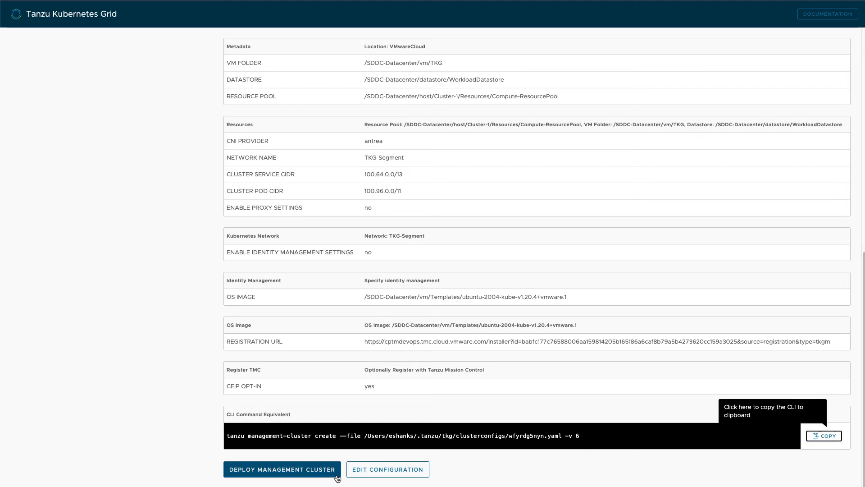
pyautogui.click(282, 468)
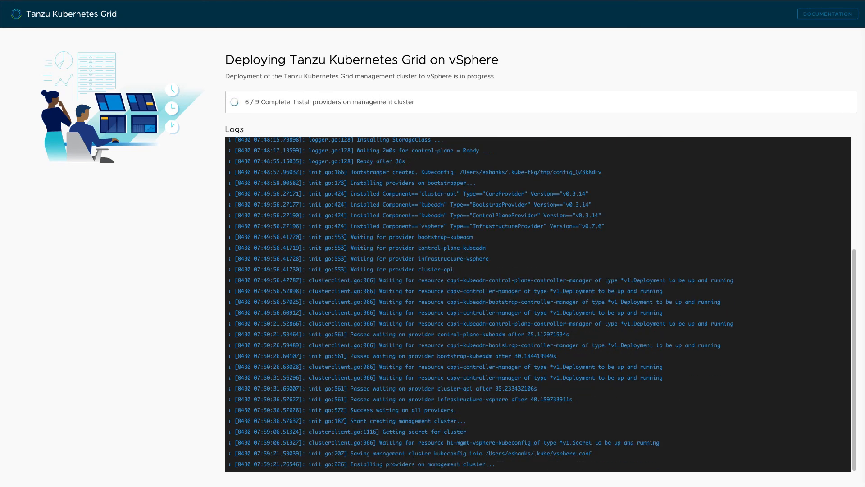
# - Scroll the live deployment logs as the cluster providers install
pyautogui.scroll(-3)
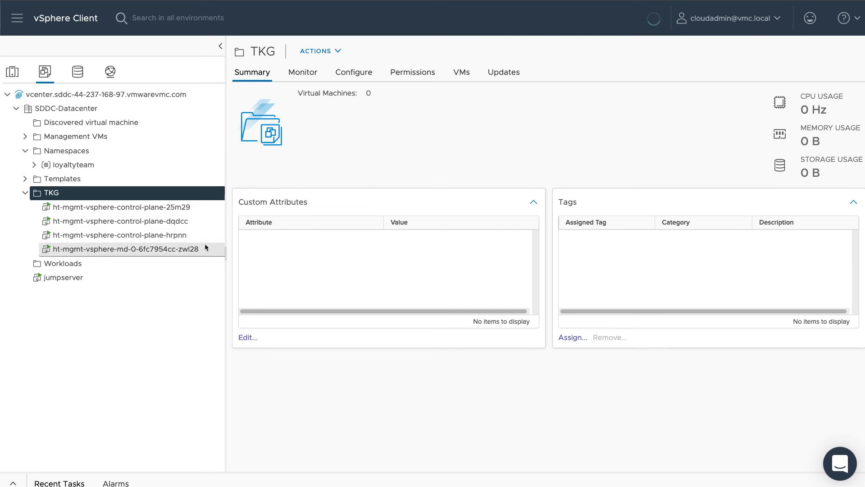
pyautogui.moveTo(562, 434)
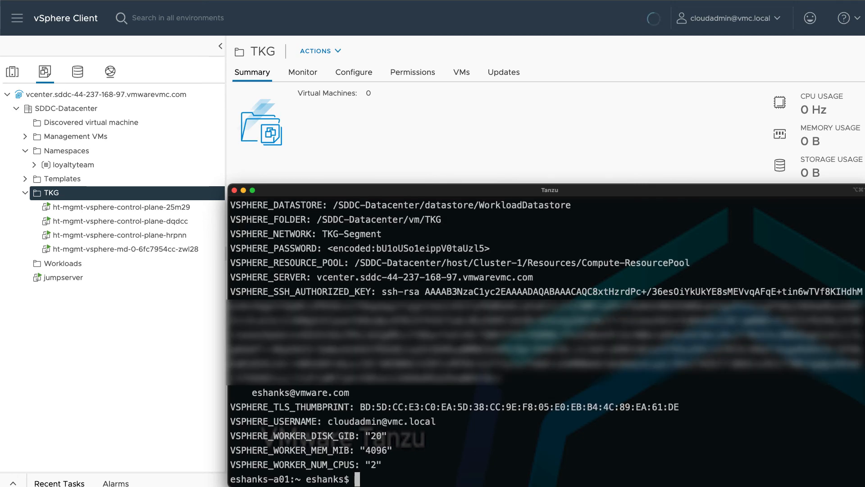
pyautogui.moveTo(712, 387)
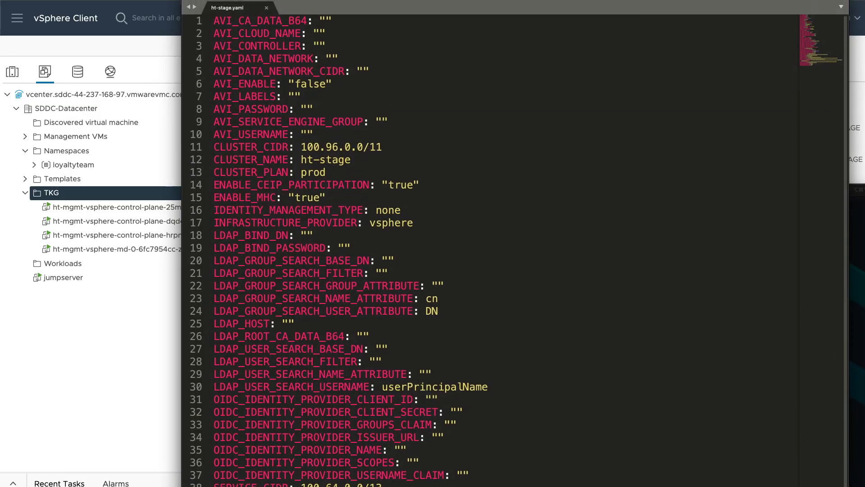
# - Scroll ht-stage.yaml to confirm CLUSTER_NAME ht-stage and VSPHERE_CONTROL_PLANE_ENDPOINT 10.130.10.6
pyautogui.scroll(-3)
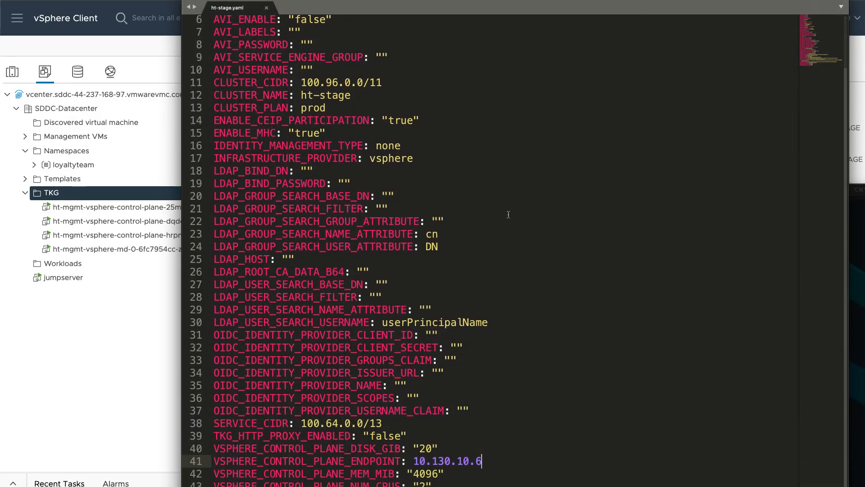
pyautogui.scroll(-3)
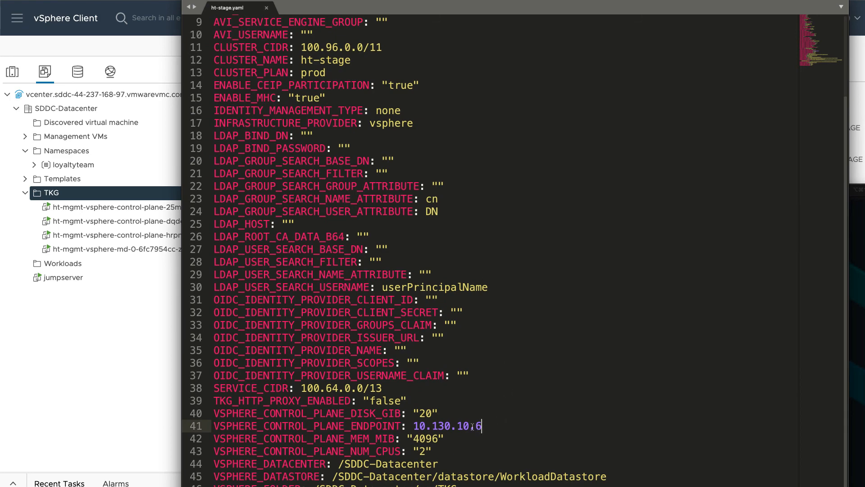
pyautogui.scroll(-3)
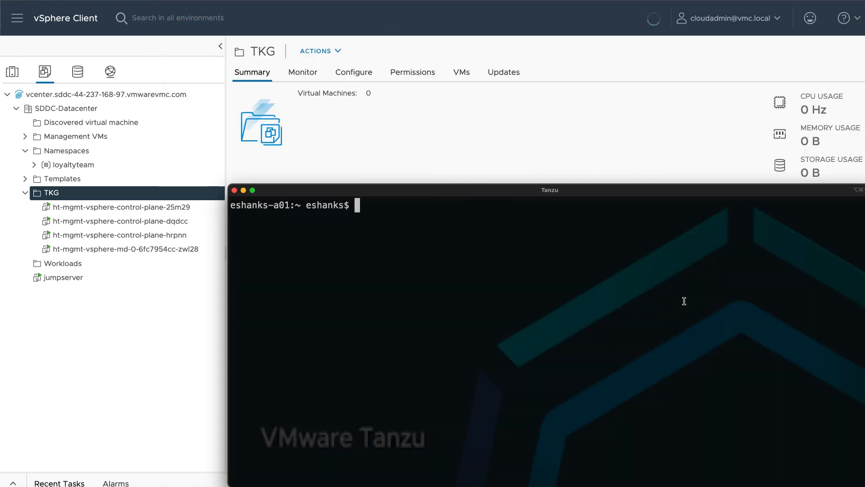
# - Enter 'tanzu cluster create -f ~/Desktop/ht-stage.yaml' at the prompt without running it
pyautogui.write('tanzu')
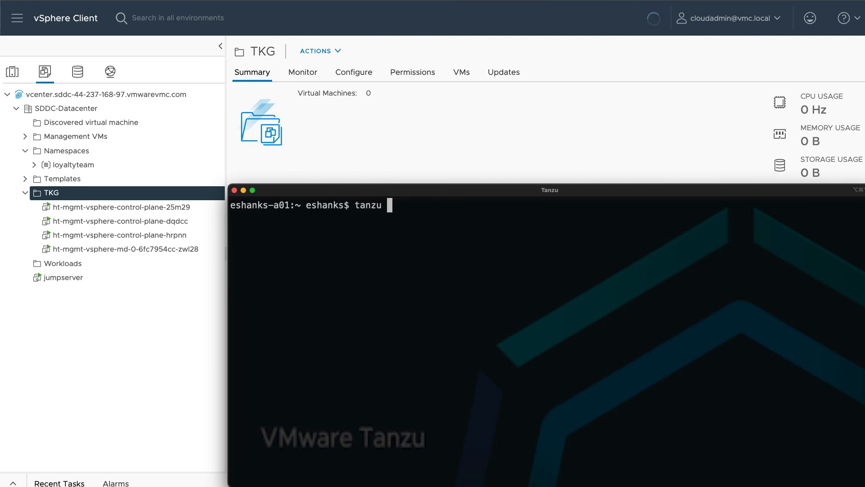
pyautogui.write('cluster create')
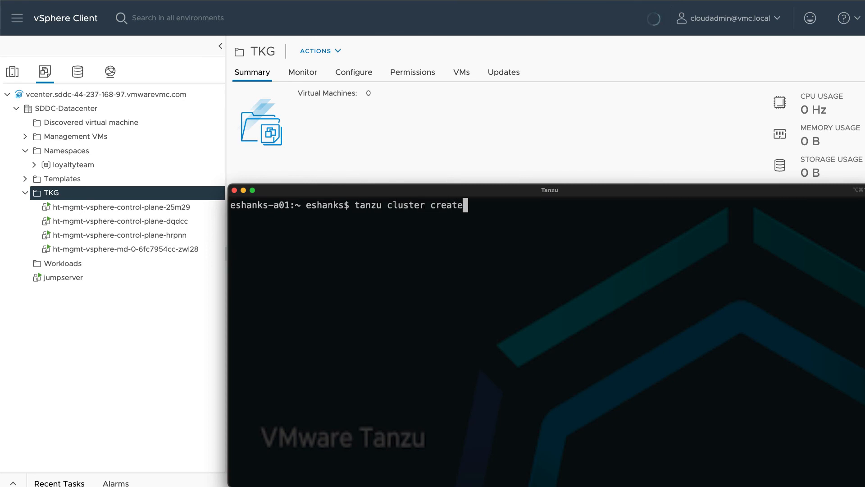
pyautogui.write('-f ~/De')
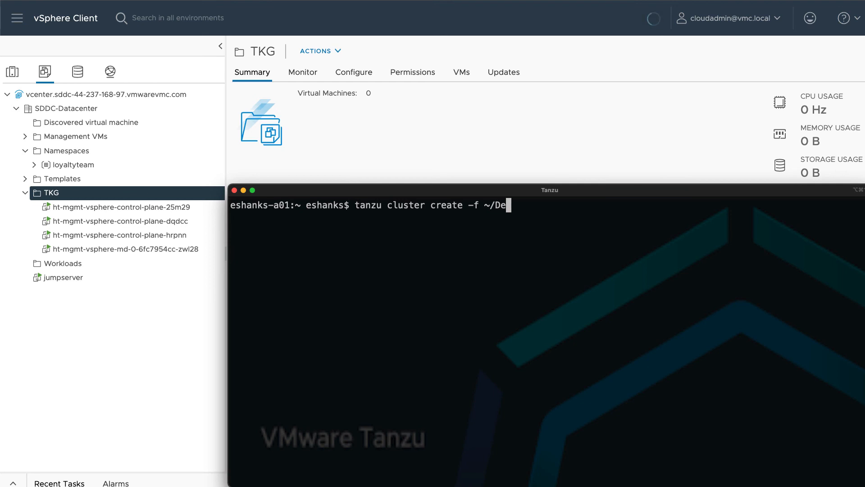
pyautogui.write('sktop/ht-st')
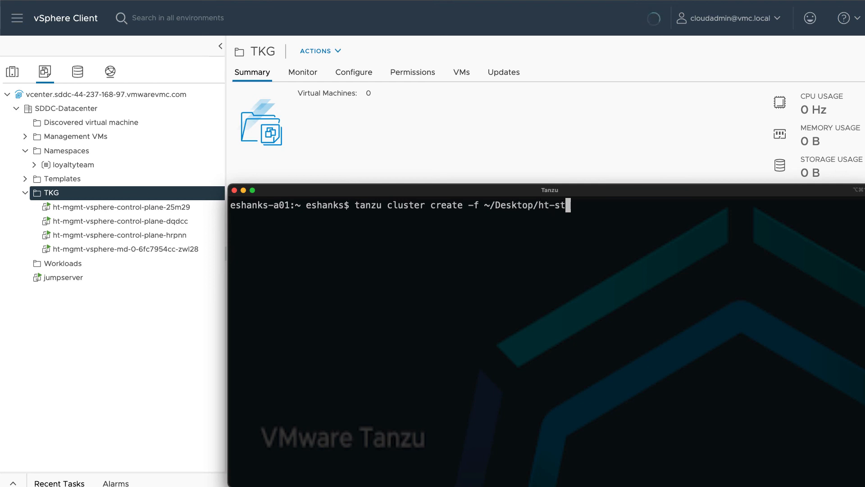
pyautogui.write('age.yaml')
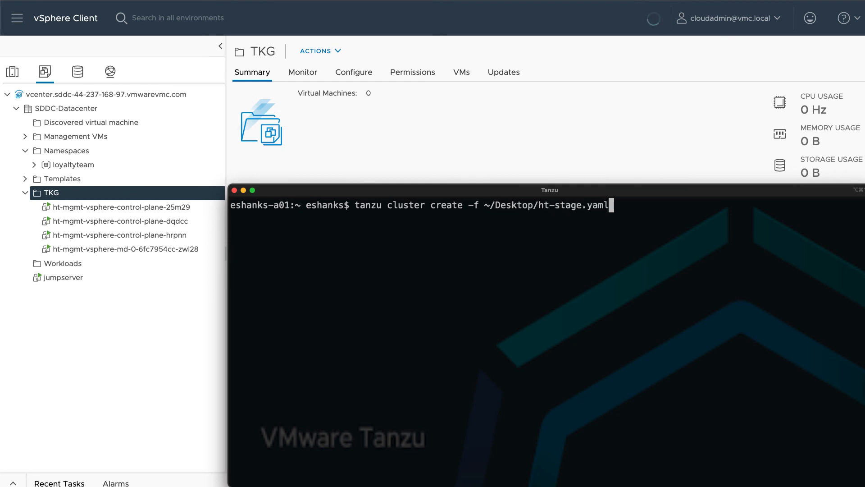